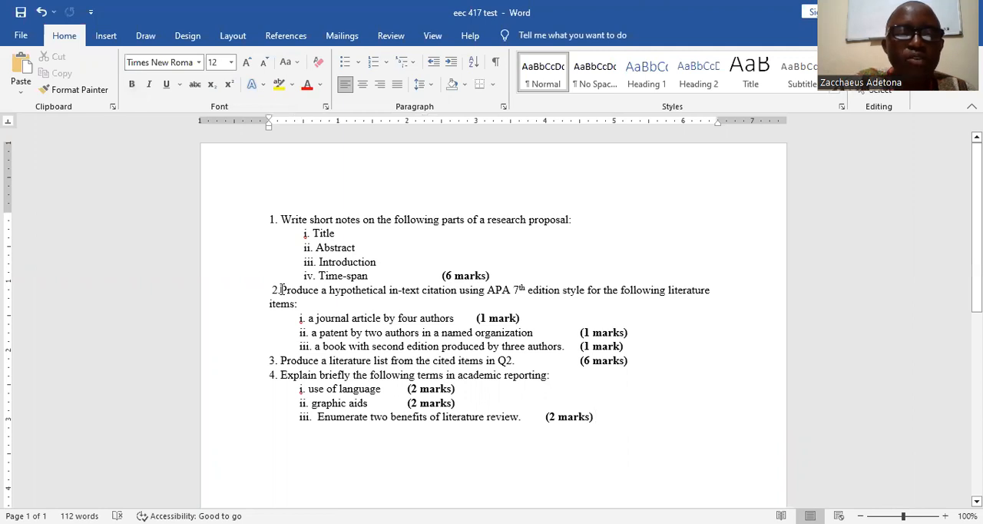
Add a space after the question number '2.' in the exam document
text(" ")
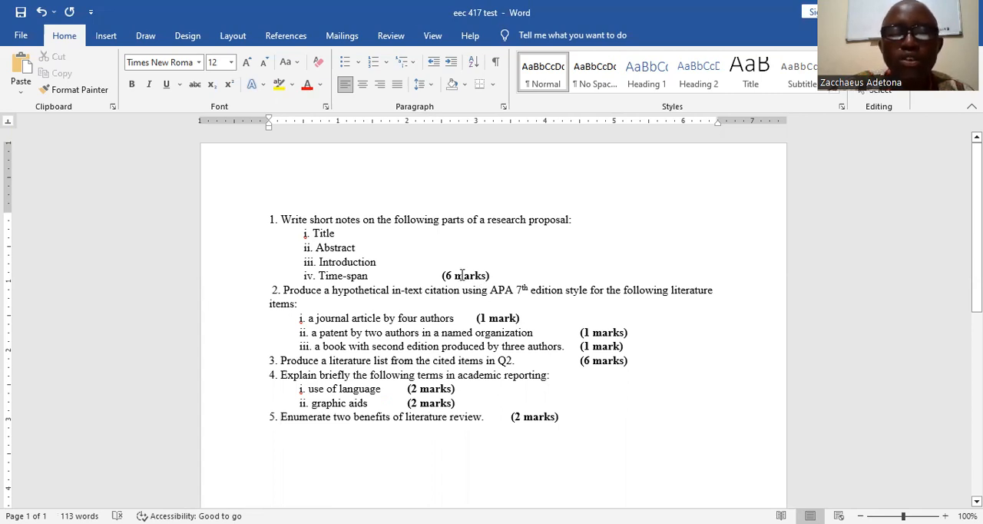
click(281, 416)
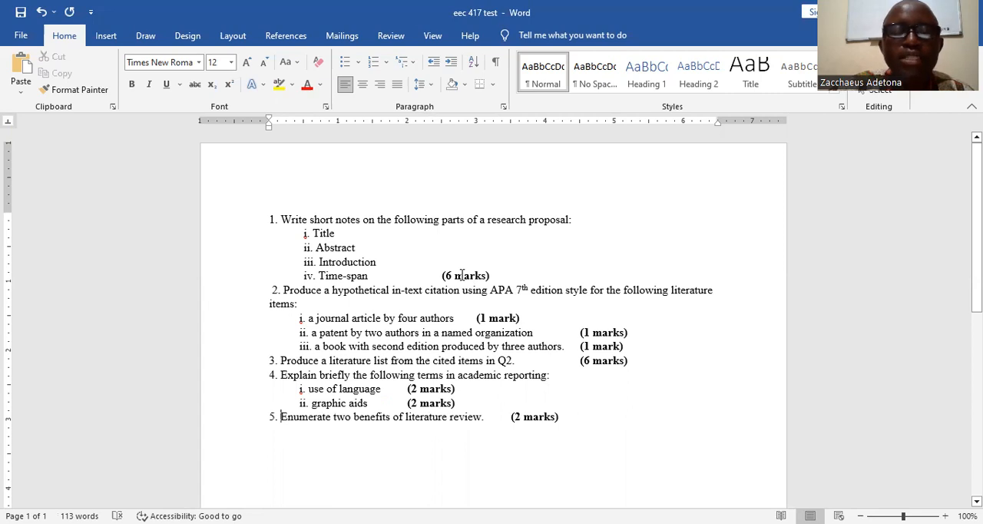